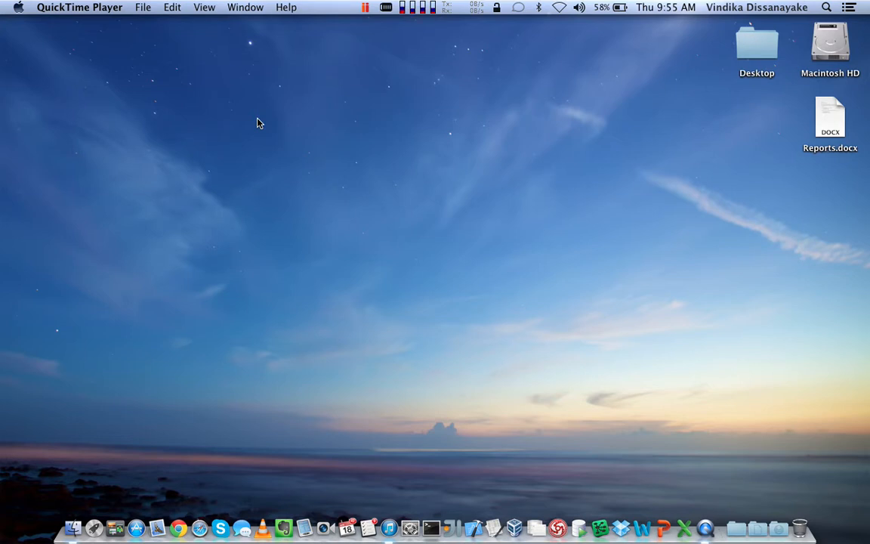
mouse_move(123, 82)
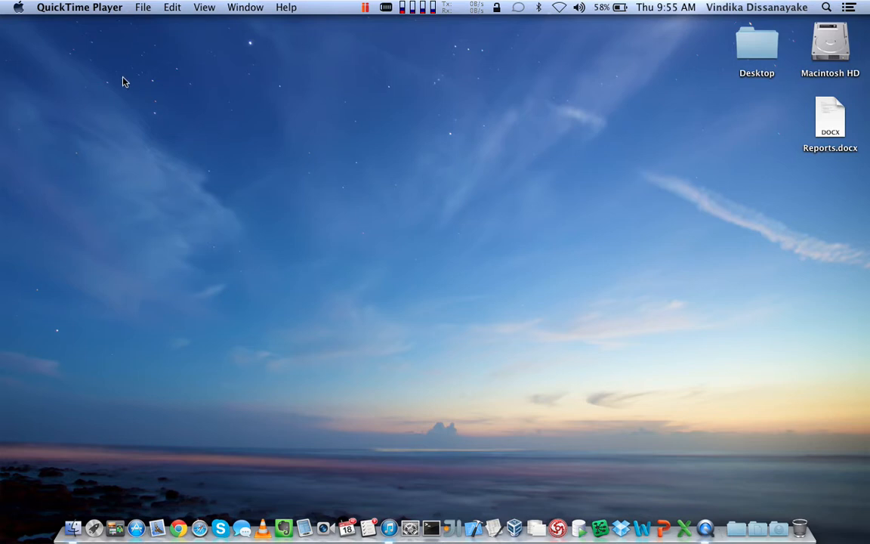
Check the About This Mac system details and close the window
left_click(79, 6)
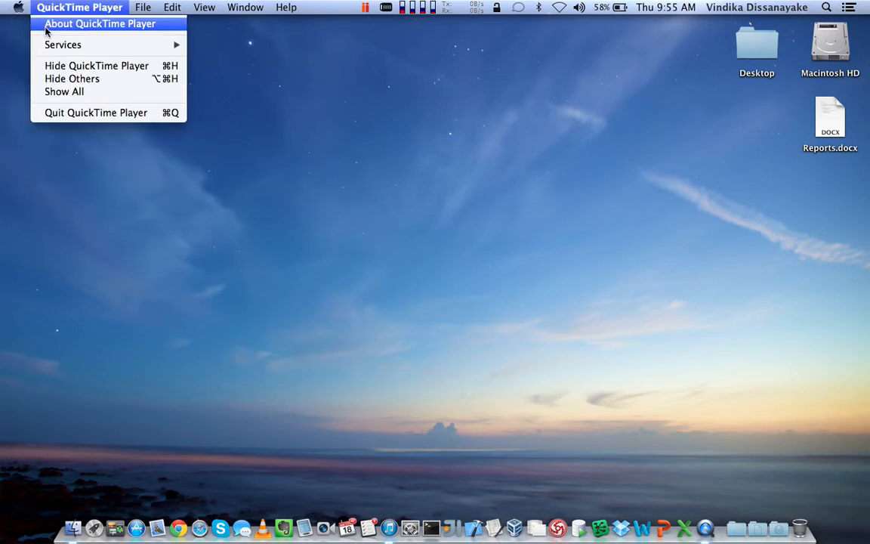
left_click(18, 6)
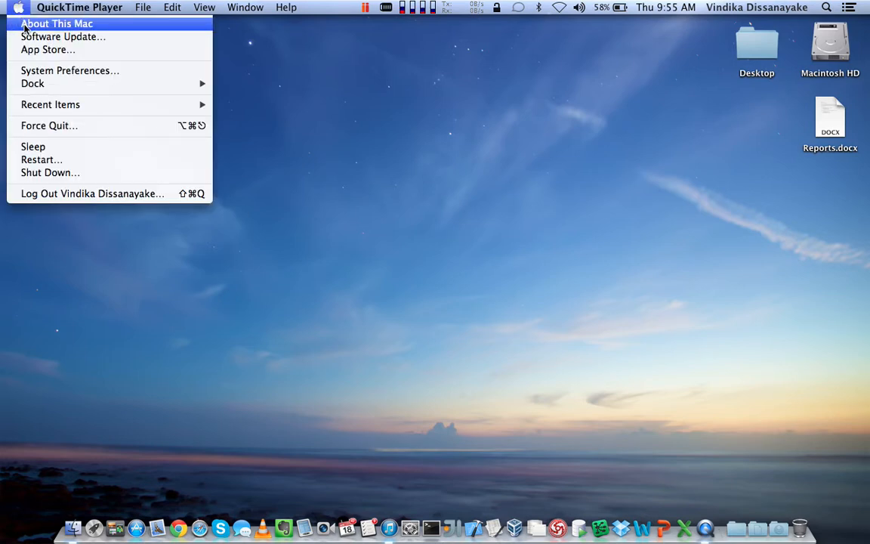
left_click(56, 24)
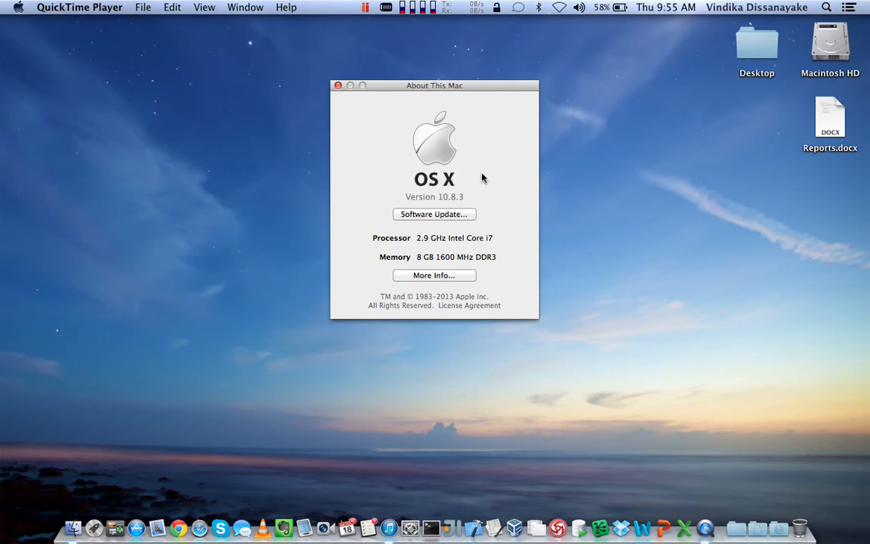
mouse_move(462, 200)
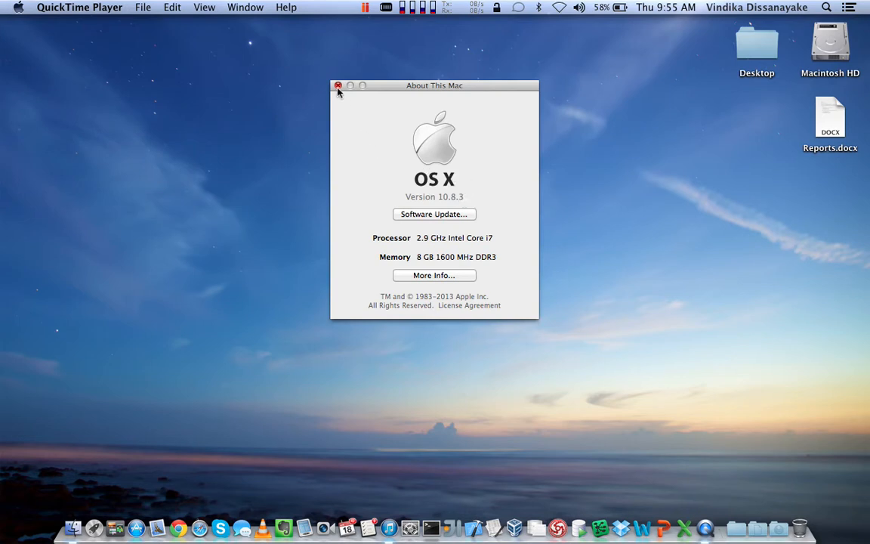
left_click(338, 85)
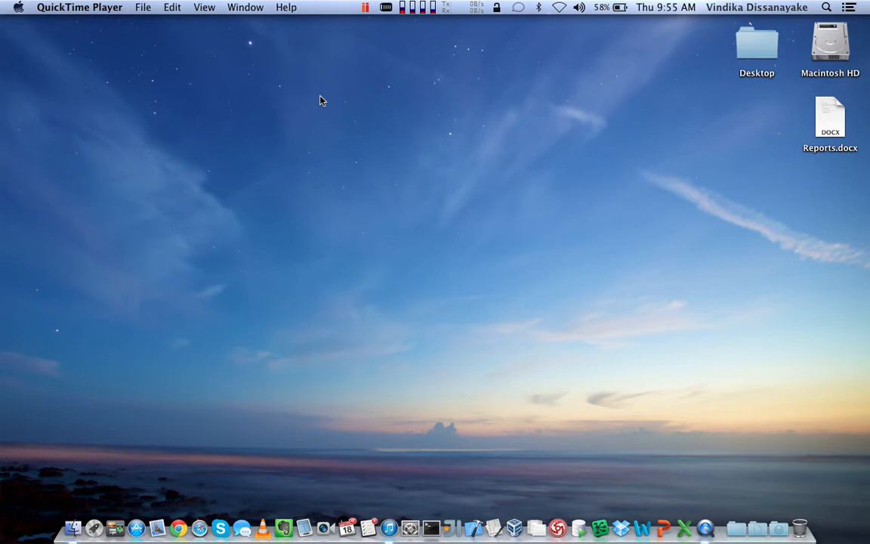
mouse_move(393, 190)
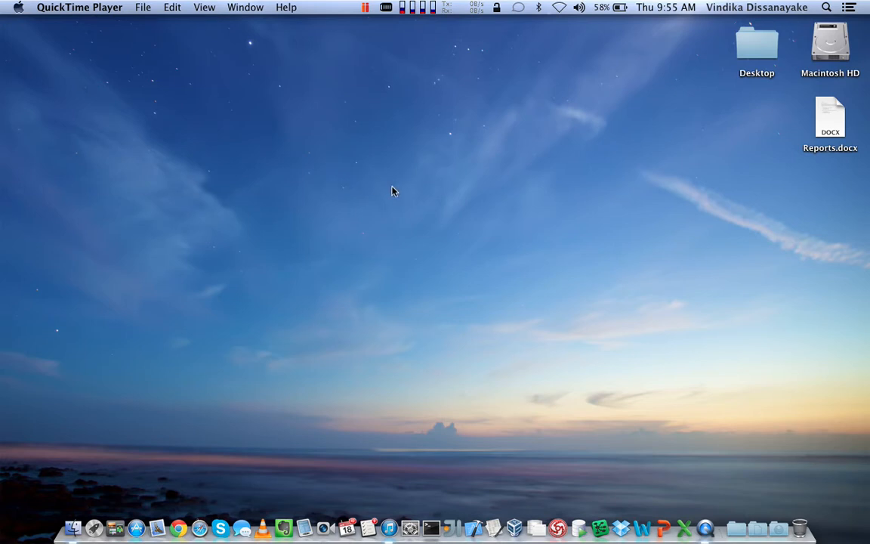
mouse_move(601, 368)
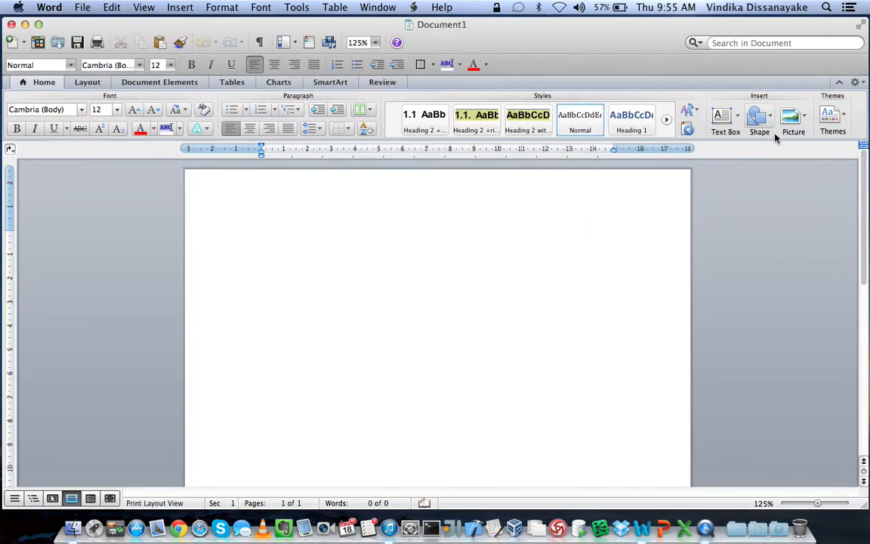
Draw a plain rectangle shape near the top centre of the Document1 page
left_click(758, 117)
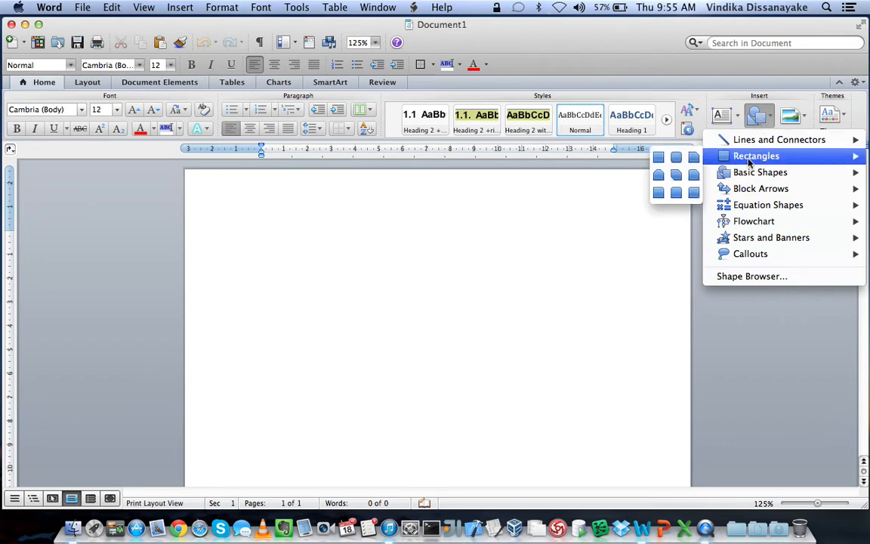
left_click(673, 159)
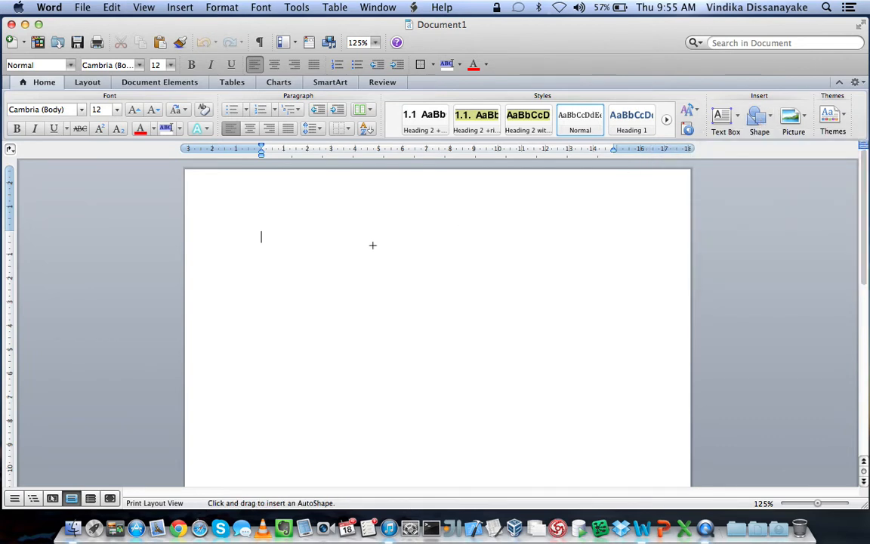
left_click_drag(279, 236, 516, 347)
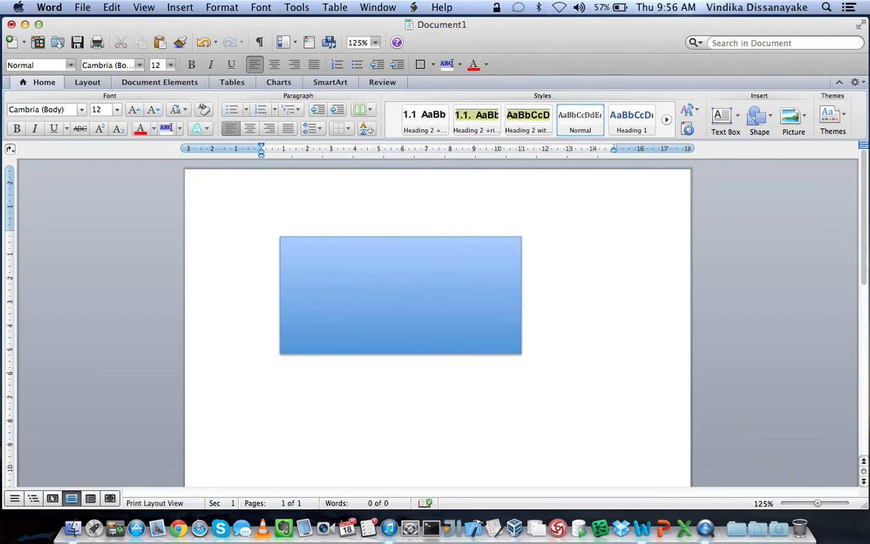
left_click(260, 236)
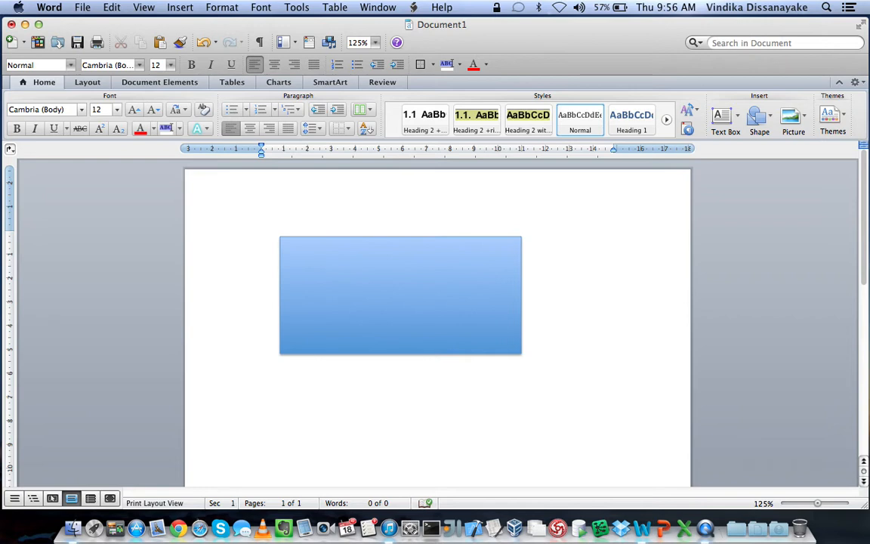
left_click(259, 236)
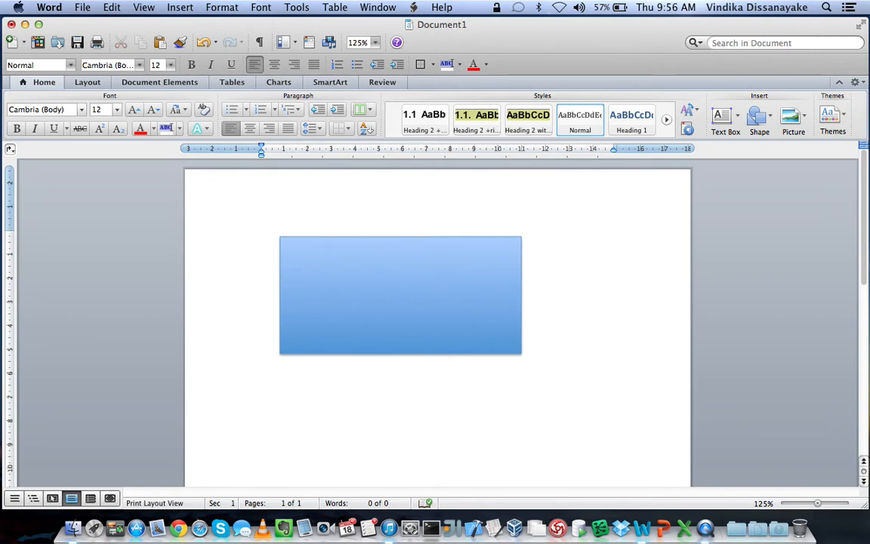
left_click(259, 236)
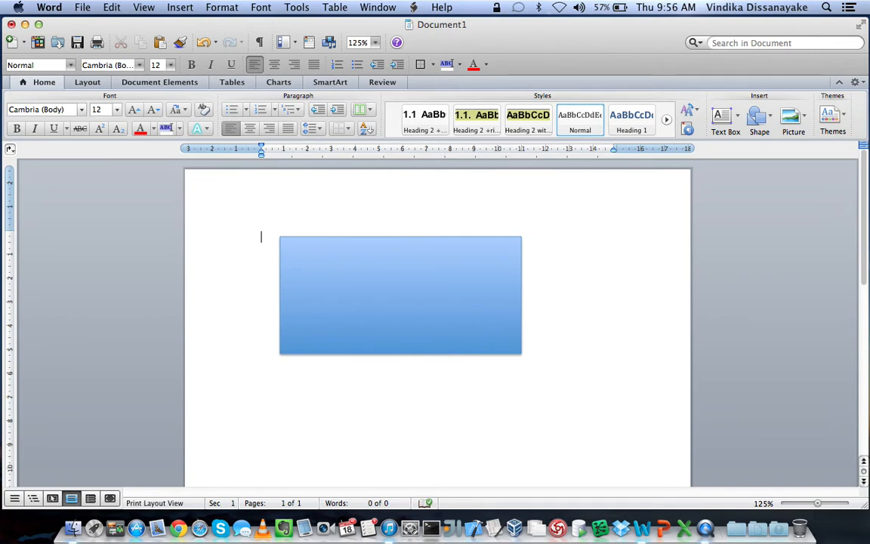
mouse_move(589, 345)
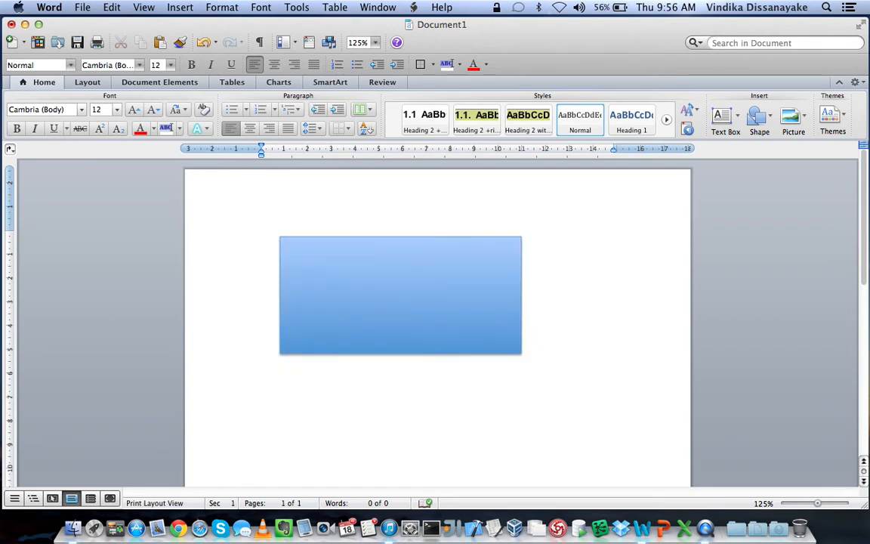
left_click(260, 235)
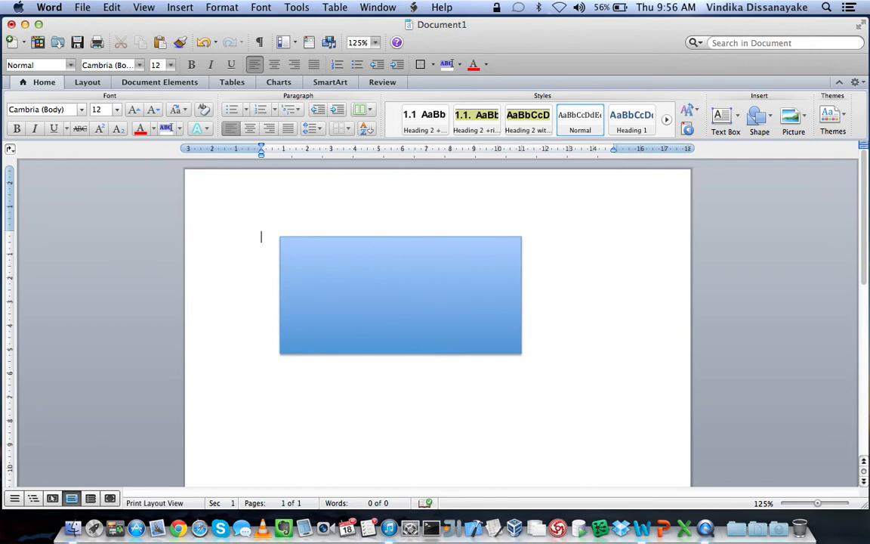
scroll("down", 3)
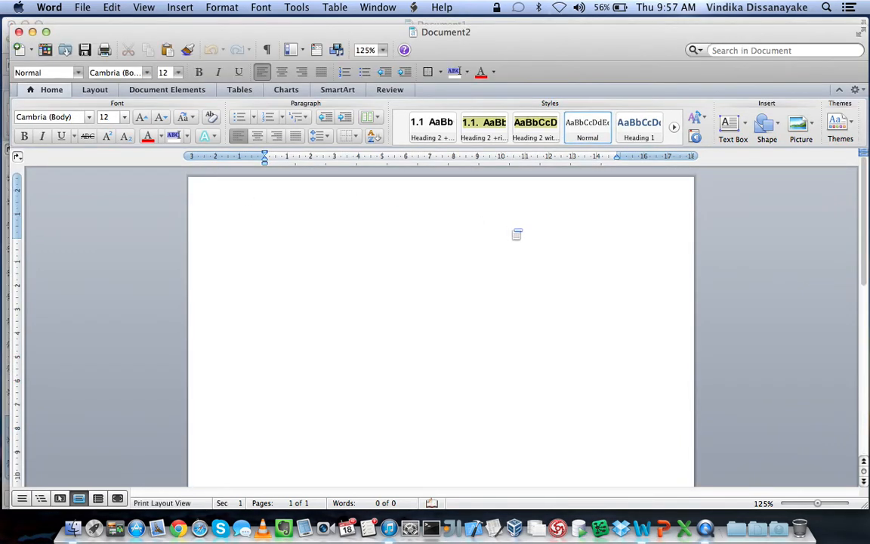
Return to Document1 and select the blue rectangle shape drawn there
left_click(264, 244)
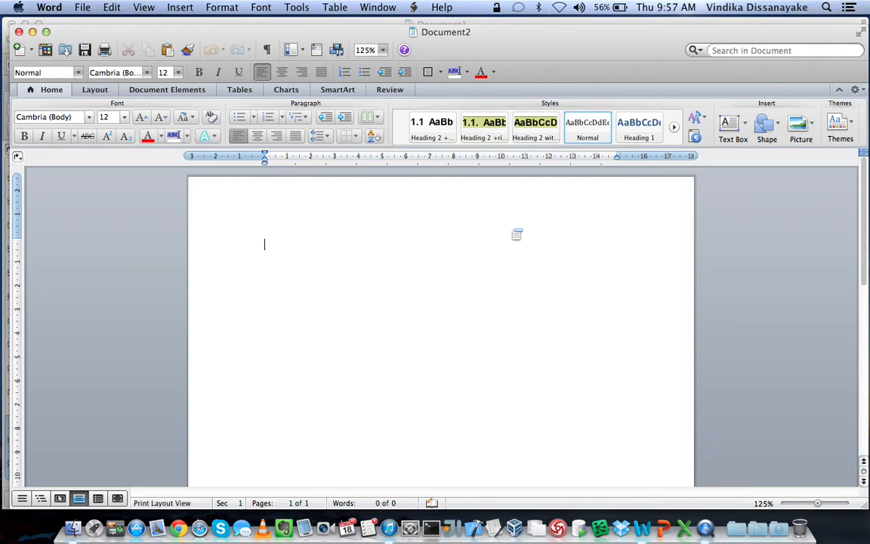
right_click(308, 248)
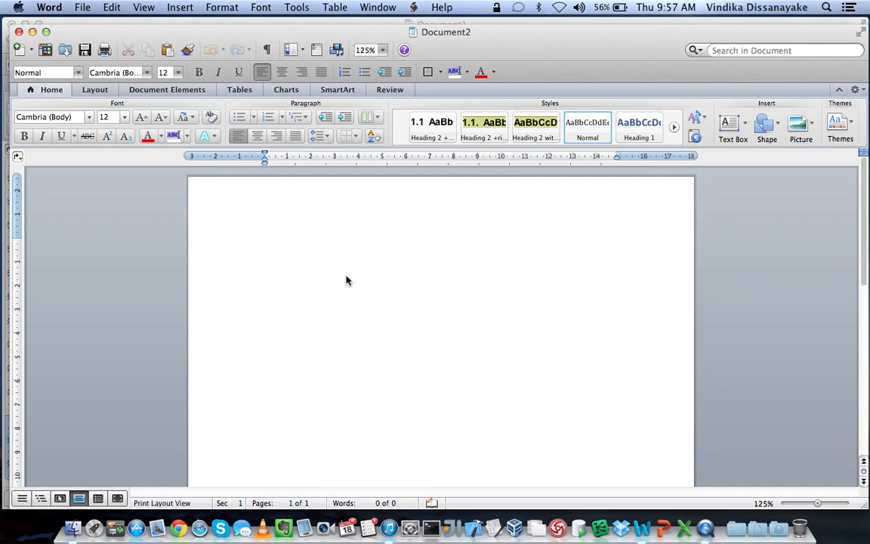
left_click_drag(317, 266, 544, 380)
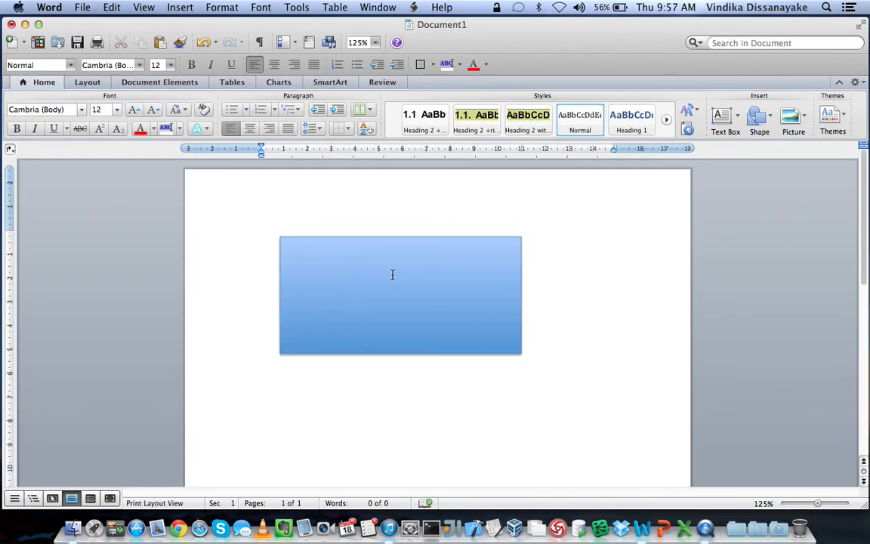
left_click(377, 295)
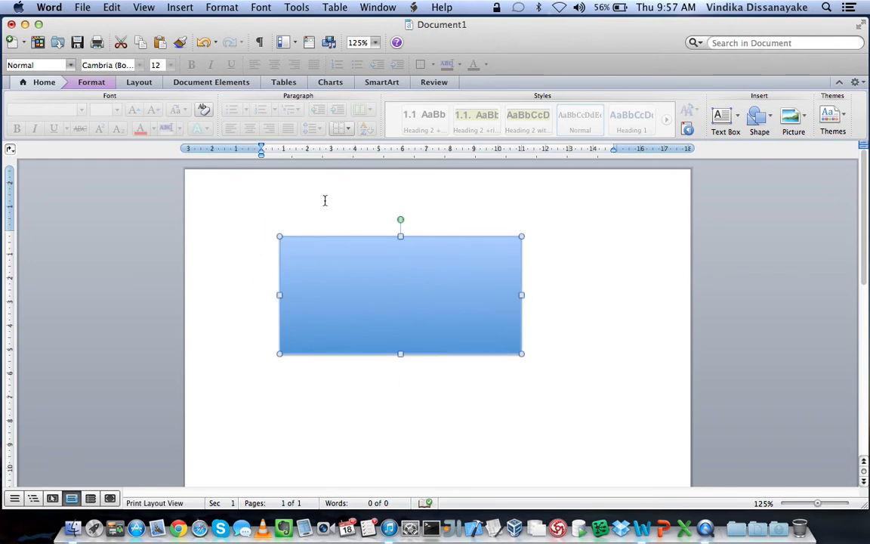
mouse_move(238, 328)
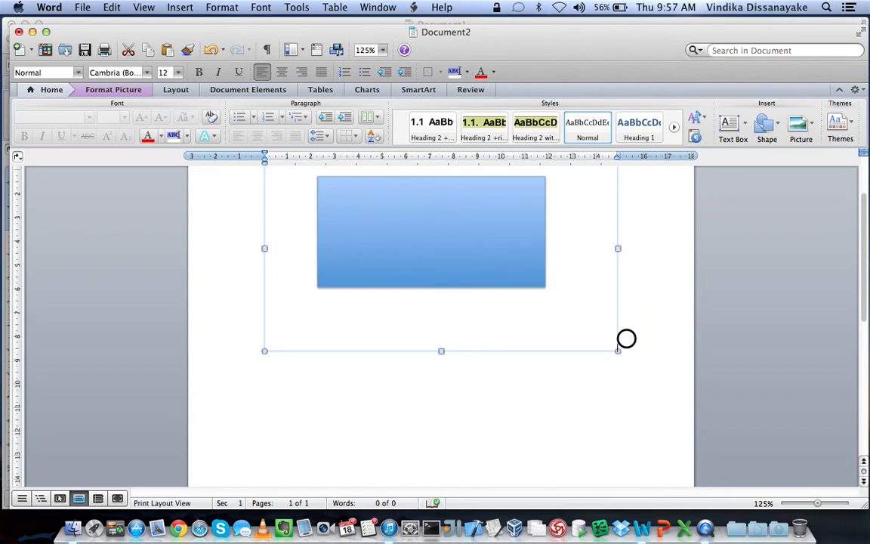
Deselect the pasted rectangle picture and place the cursor below it
left_click(263, 370)
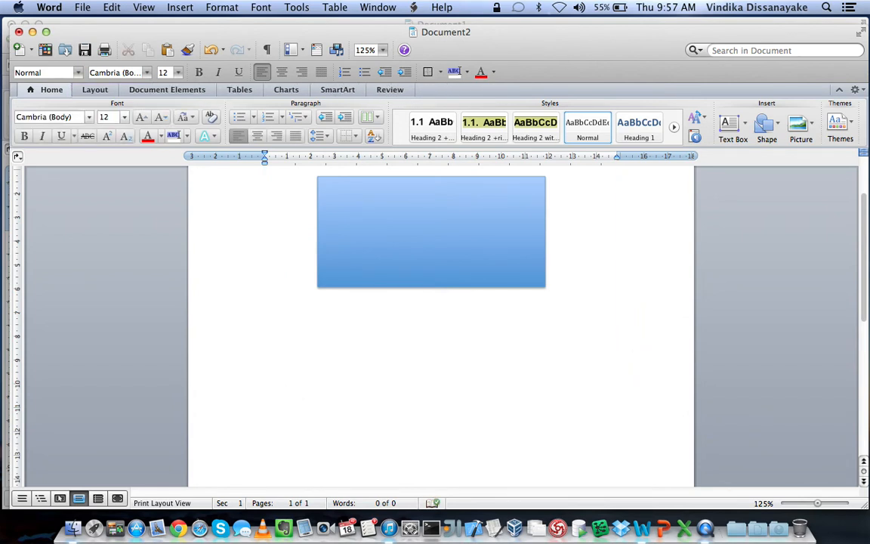
left_click(262, 370)
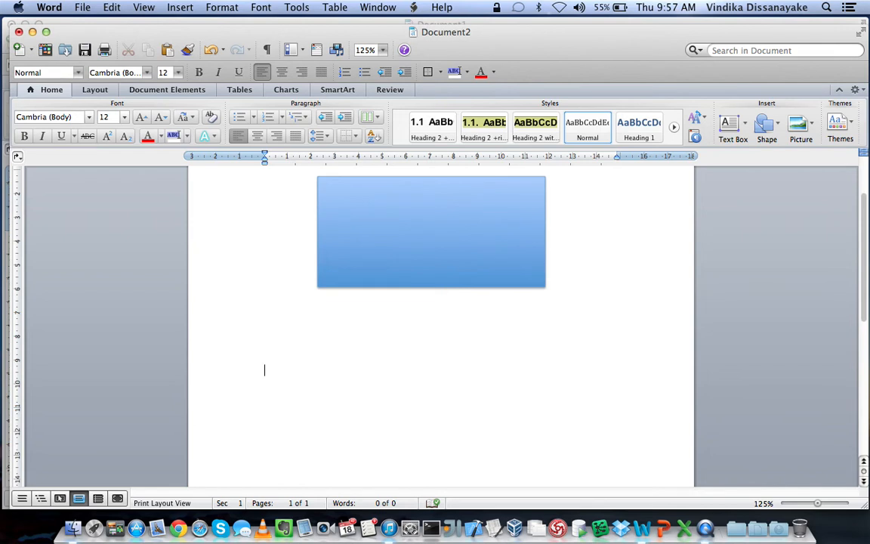
Type 'Command+Control+Shift+4' on the line below the picture
type("omm")
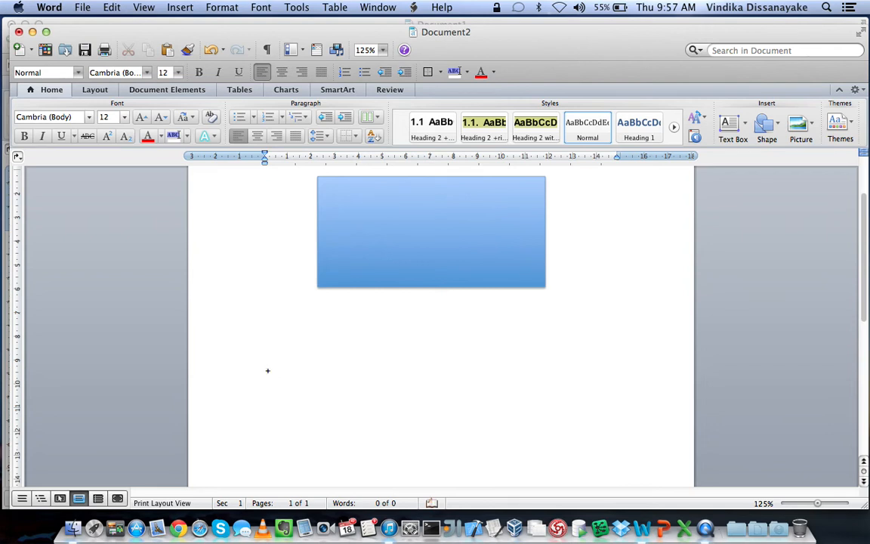
left_click(264, 370)
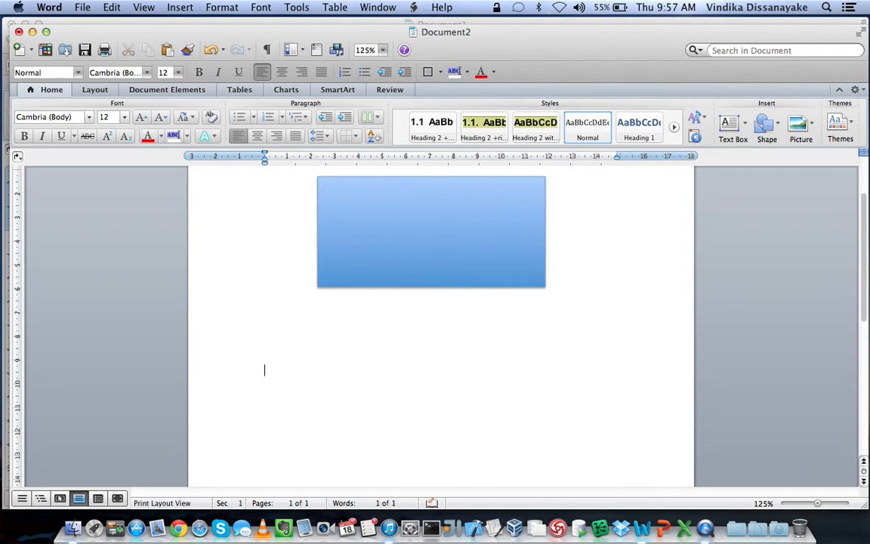
type("Command")
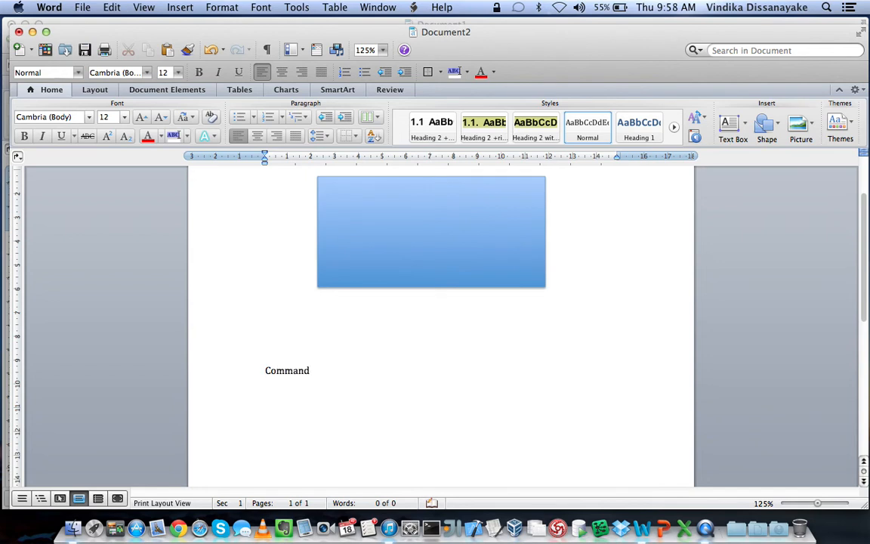
type("+")
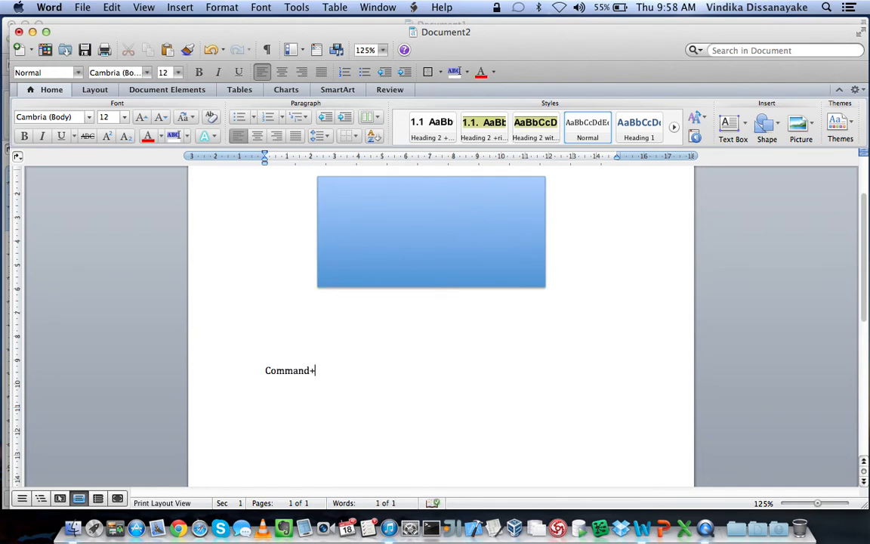
type("Control+")
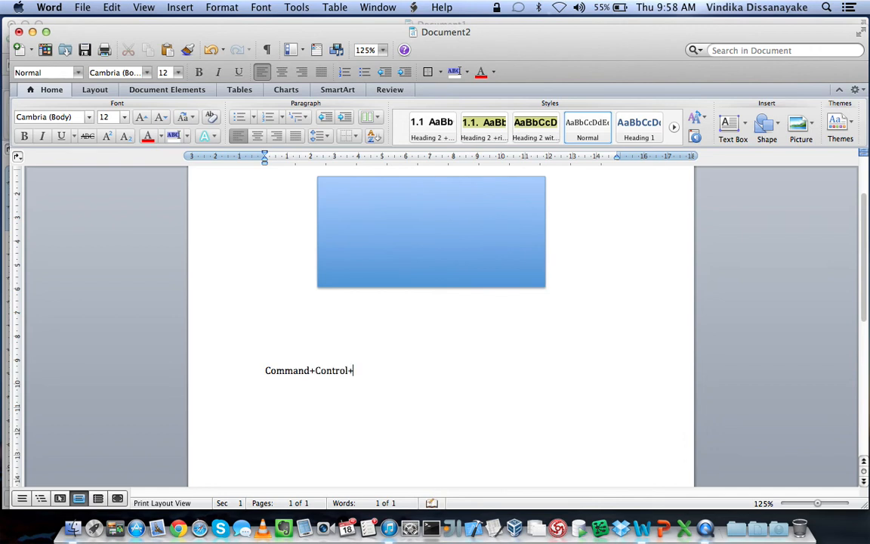
type("S")
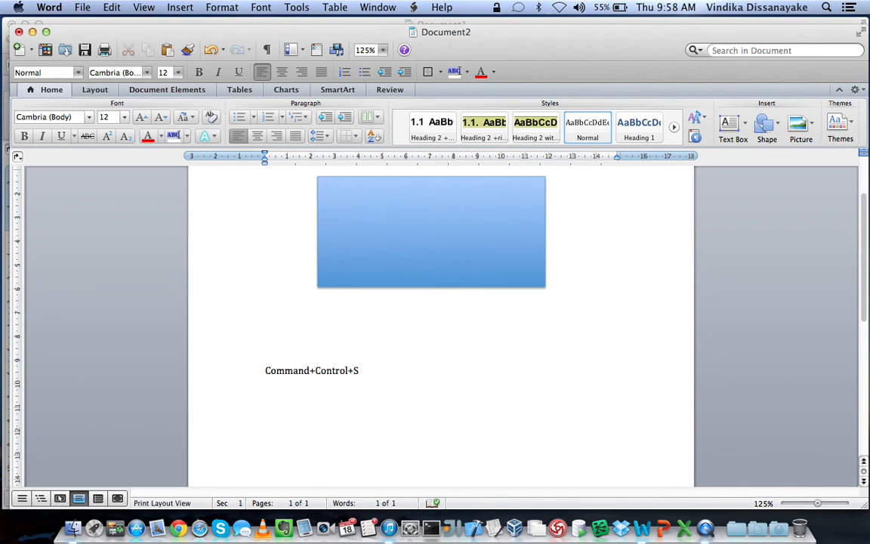
type("hift")
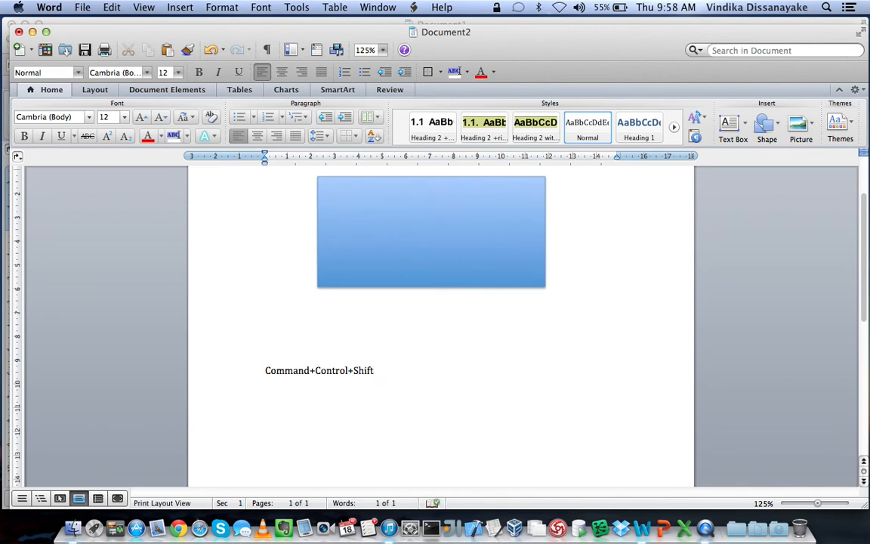
type("+")
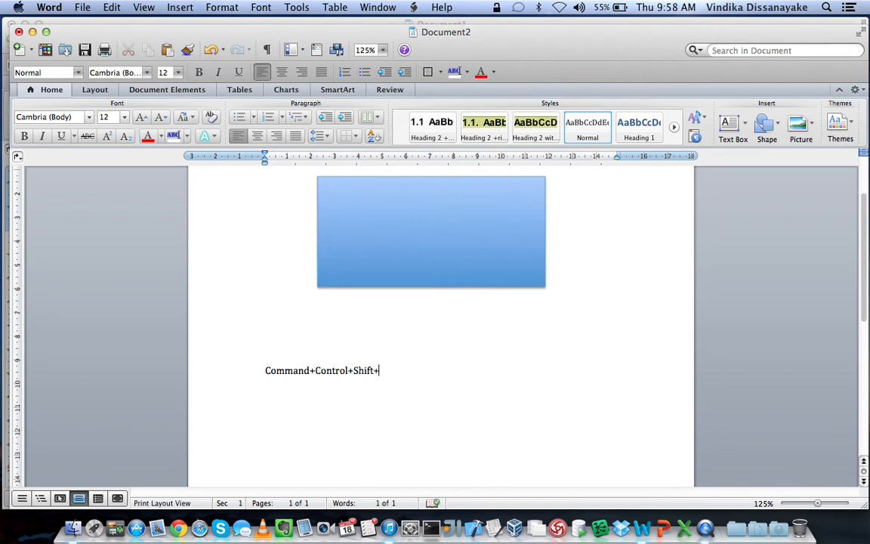
type("4")
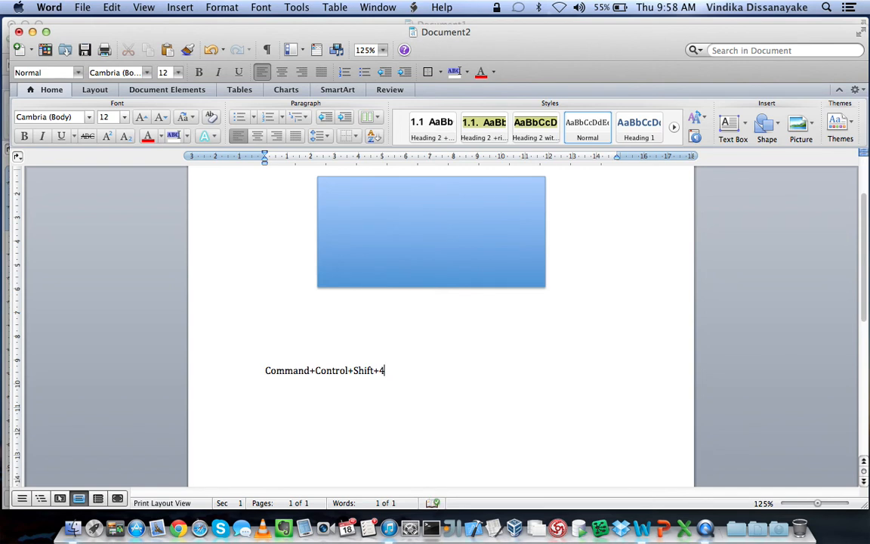
mouse_move(649, 332)
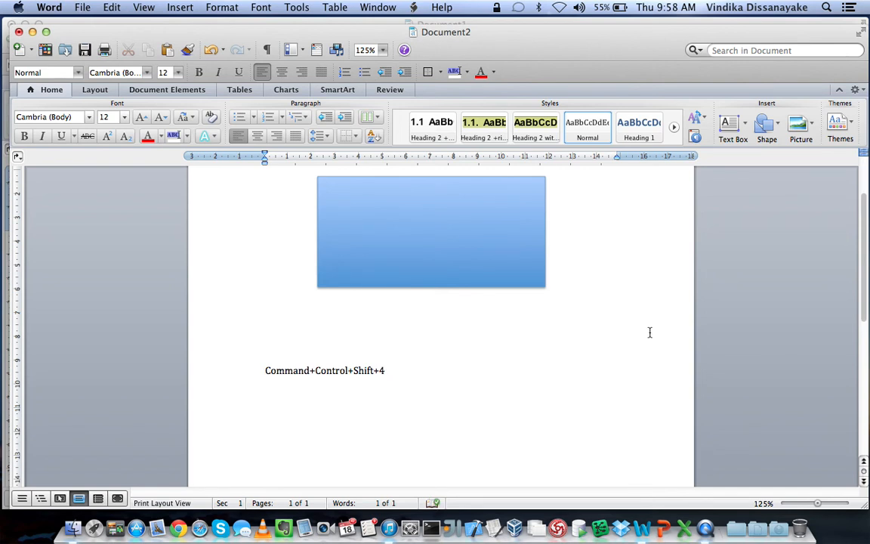